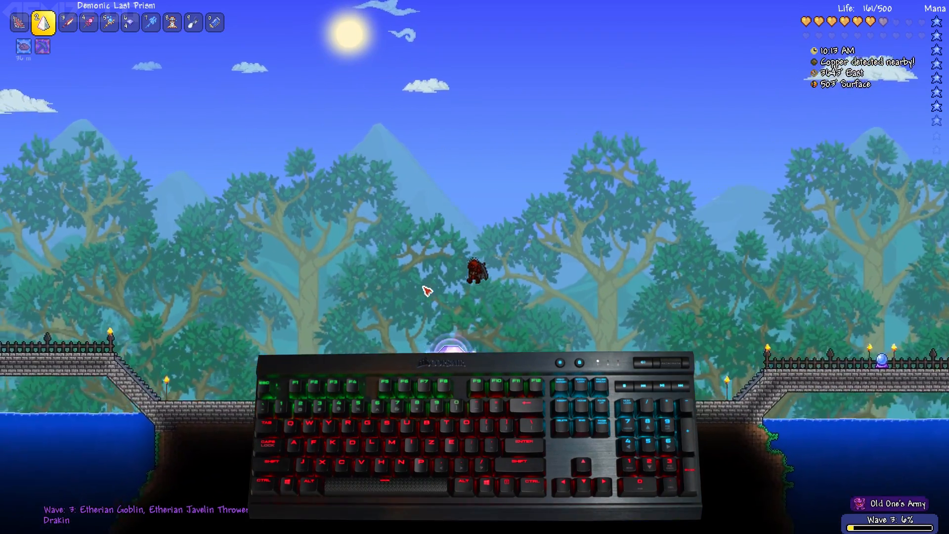
- Fight wave 3 invaders with Vampire Knives, then switch to the Demonic Last Prism
left_click(452, 305)
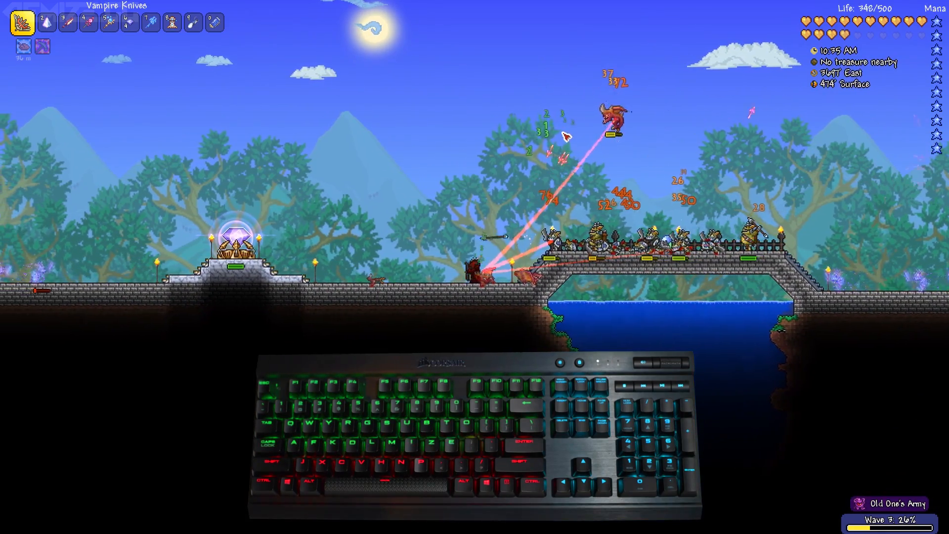
key("2")
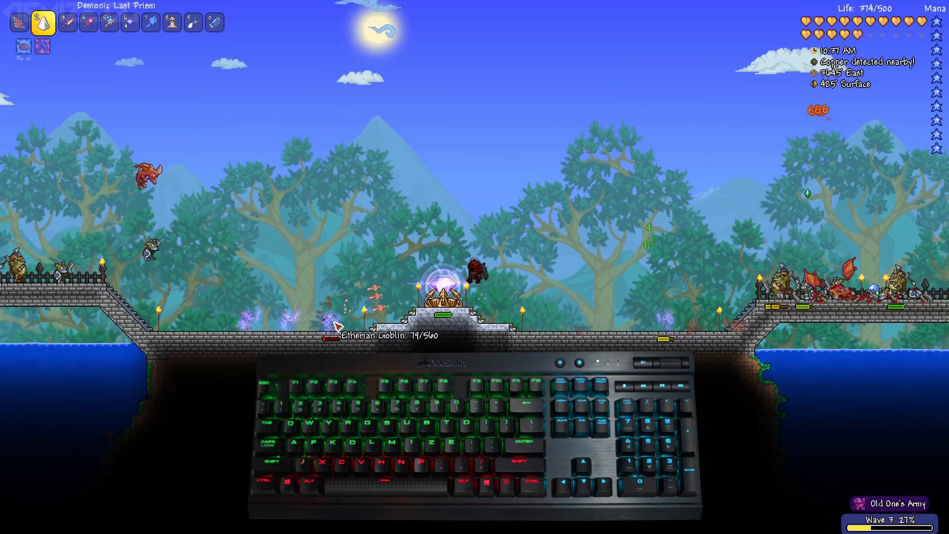
- Fire the Demonic Last Prism at Etherian enemies until wave 4 starts
left_click(335, 272)
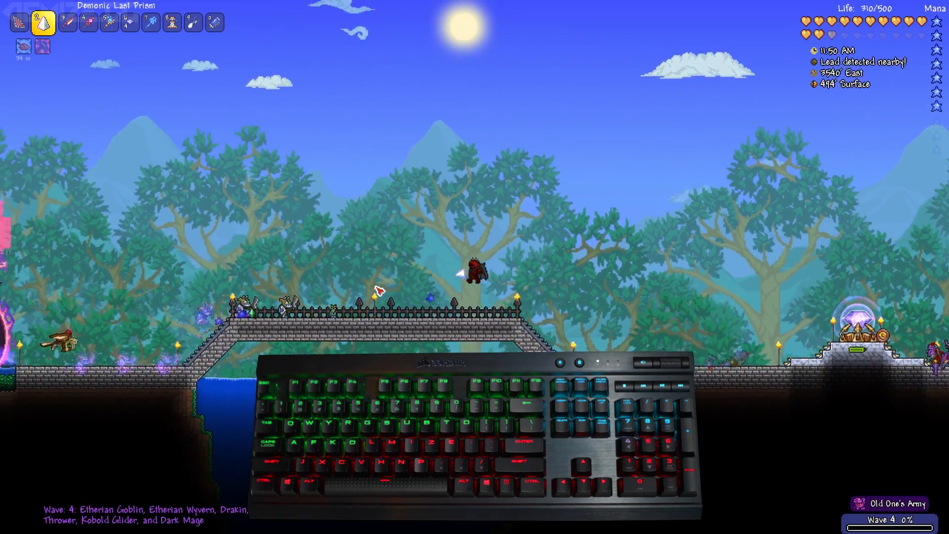
- Attack wave 4 goblins and wyverns with Vampire Knives, then swap to the Last Prism
left_click(375, 291)
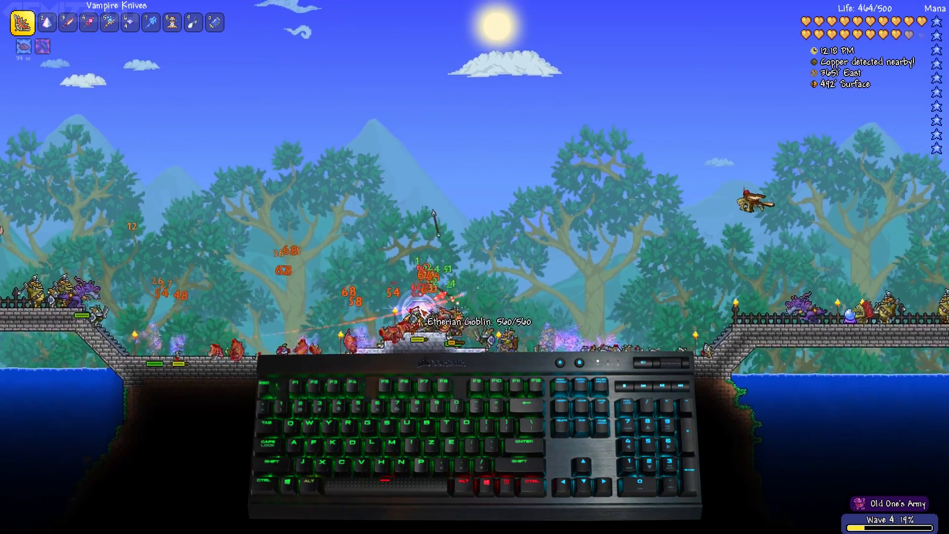
key("2")
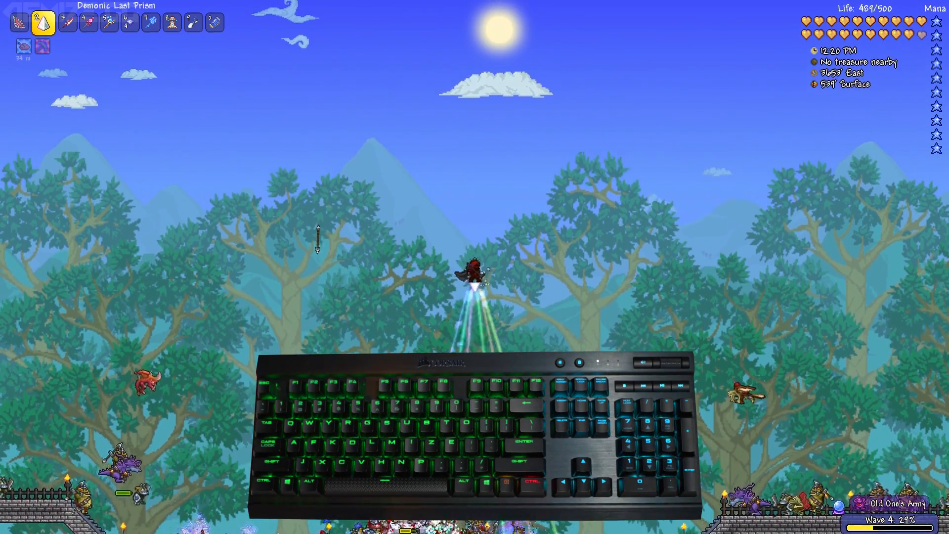